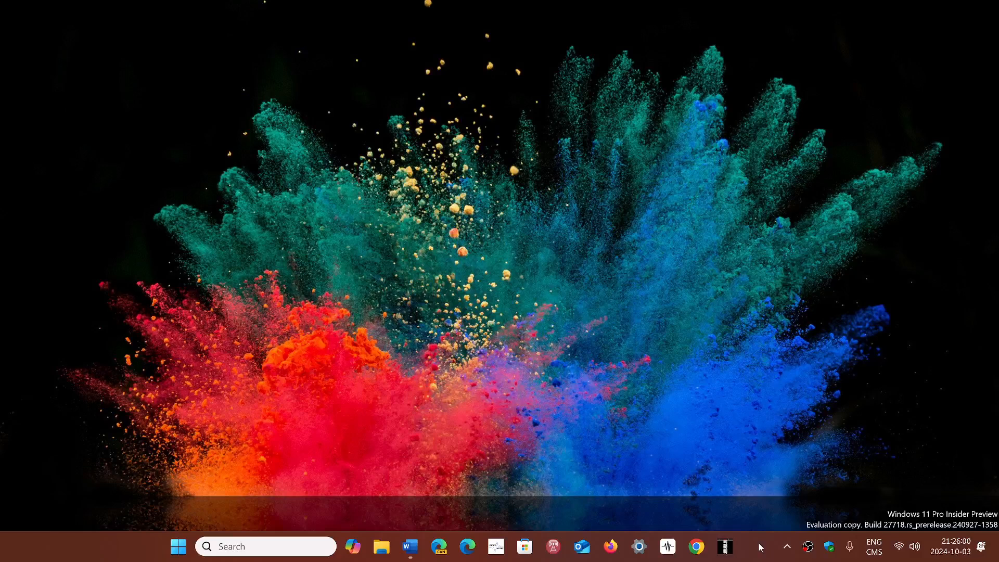
- Search Windows for 'cmd' so Command Prompt appears as the best match
text(cmd)
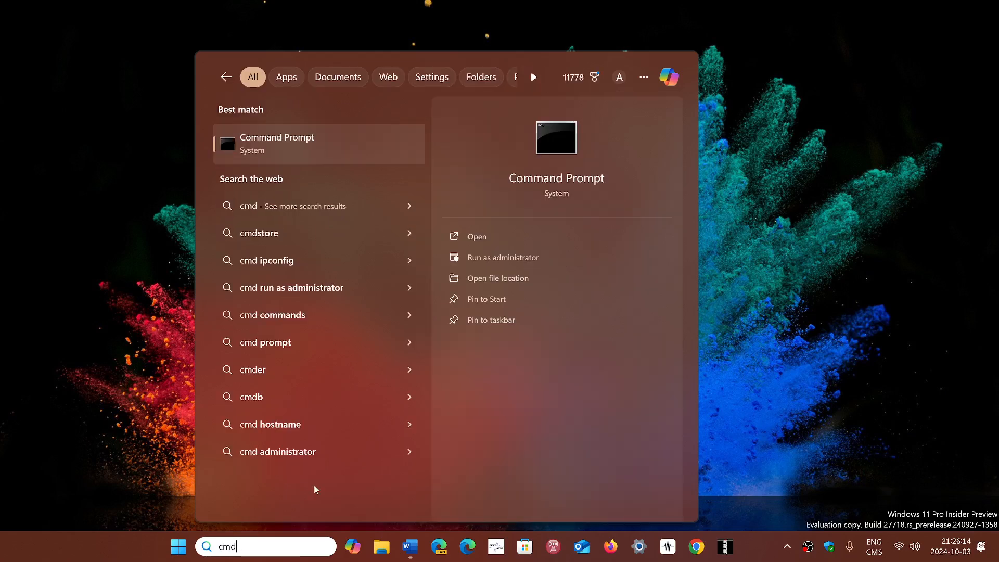
- Run Command Prompt as administrator and enter 'setup.exe /product server'
click(502, 257)
text(setup.exe /product server)
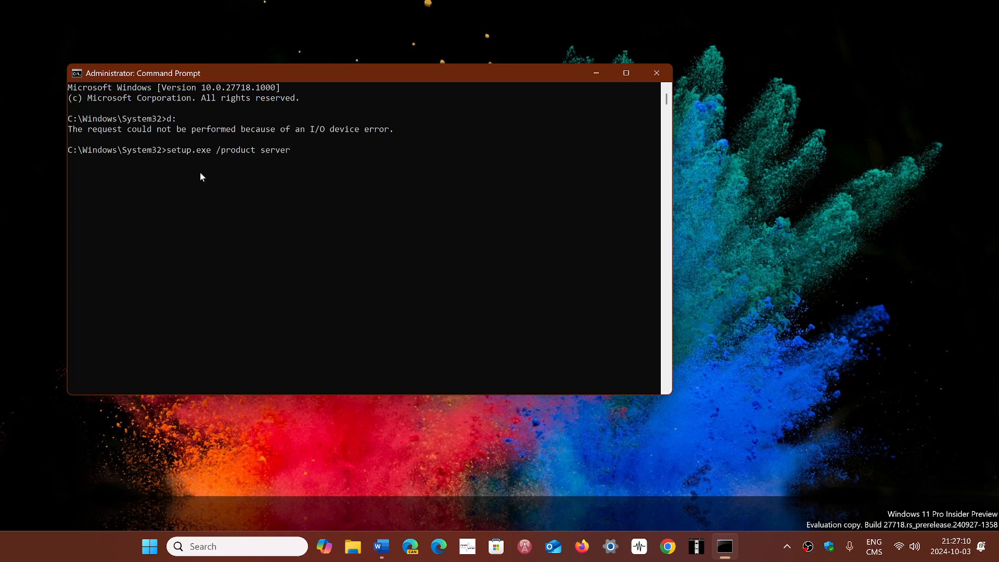
click(656, 73)
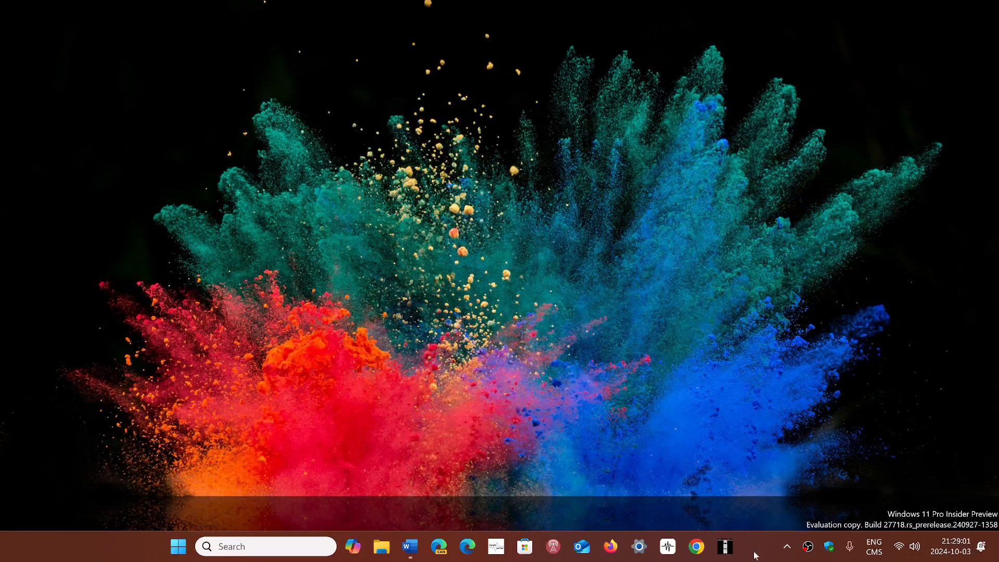